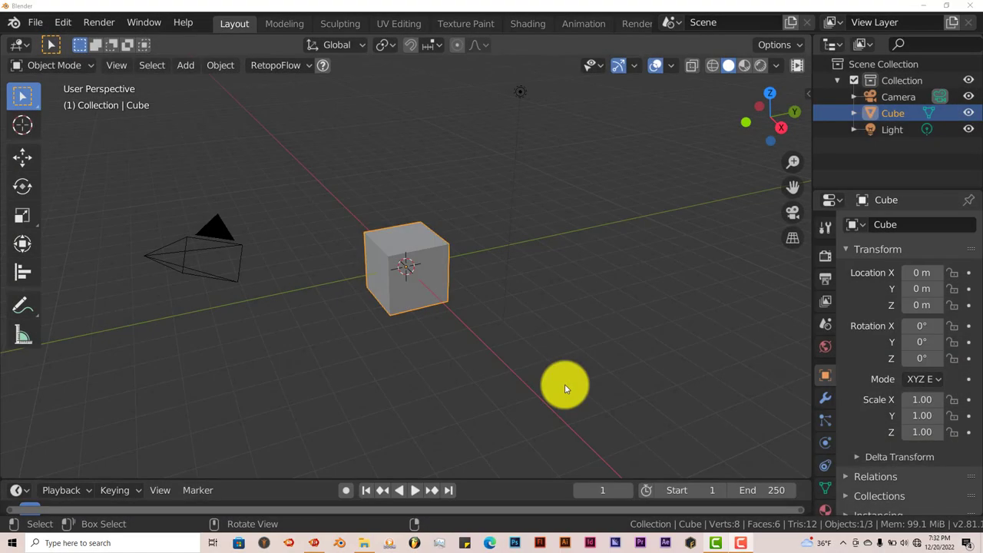
{"action": "mouse_move", "coordinate": [522, 341]}
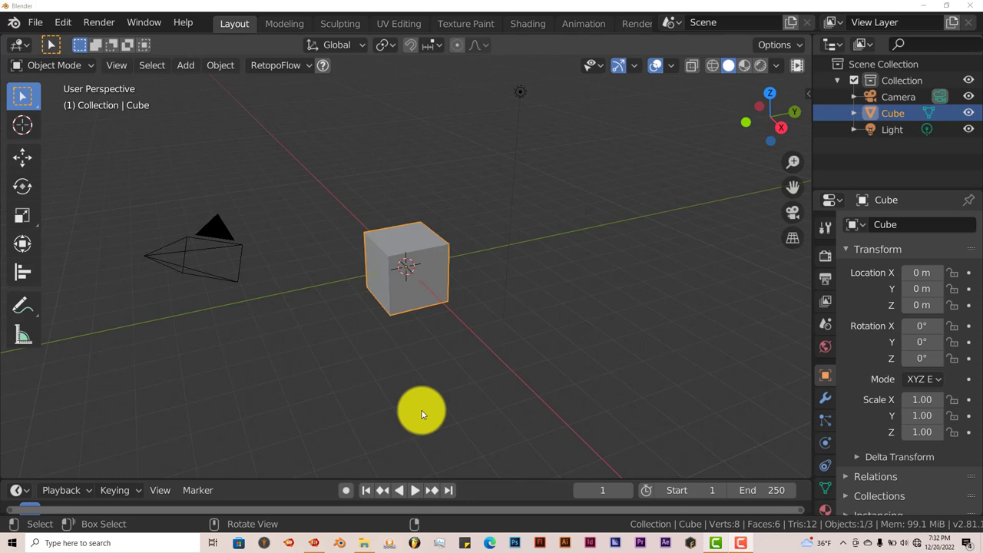
{"action": "mouse_move", "coordinate": [141, 192]}
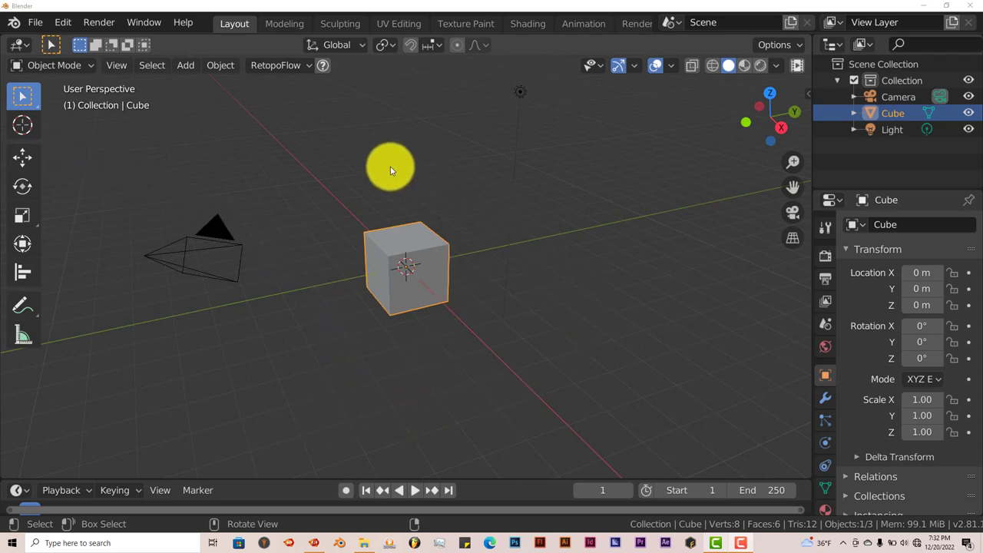
{"action": "mouse_move", "coordinate": [534, 267]}
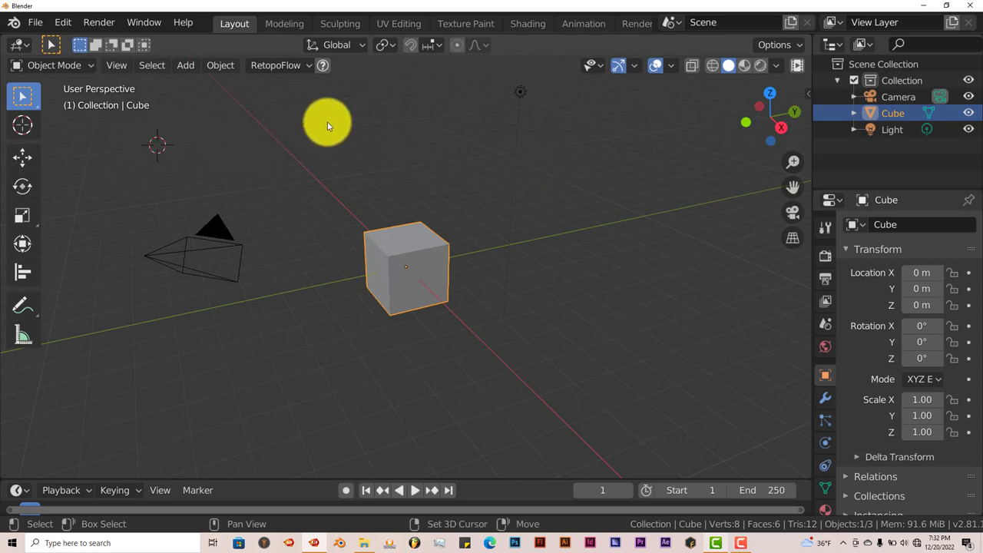
Step: Shift+right-click to place the 3D cursor above-right of the cube, then below it
{"action": "left_click", "coordinate": [583, 144]}
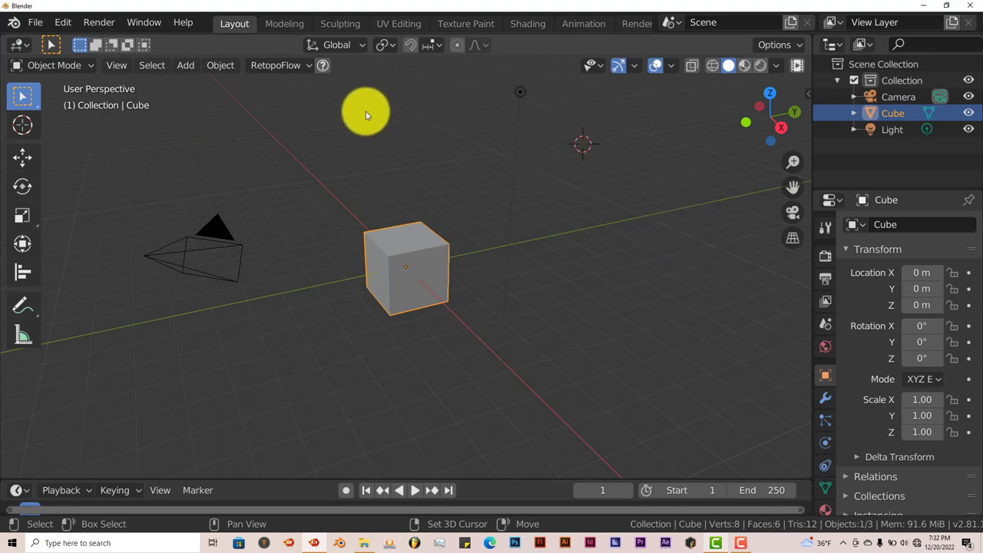
{"action": "mouse_move", "coordinate": [418, 407]}
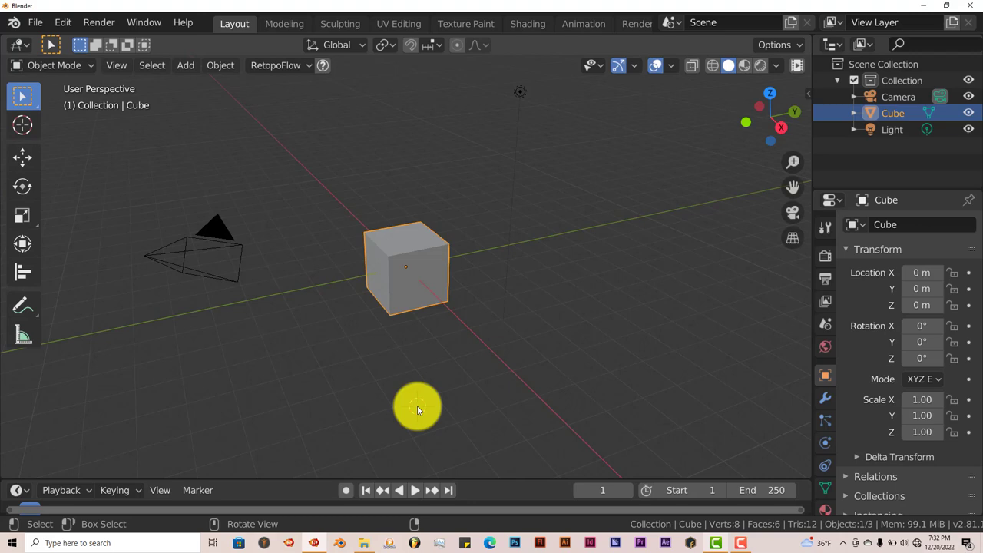
{"action": "left_click", "coordinate": [418, 407]}
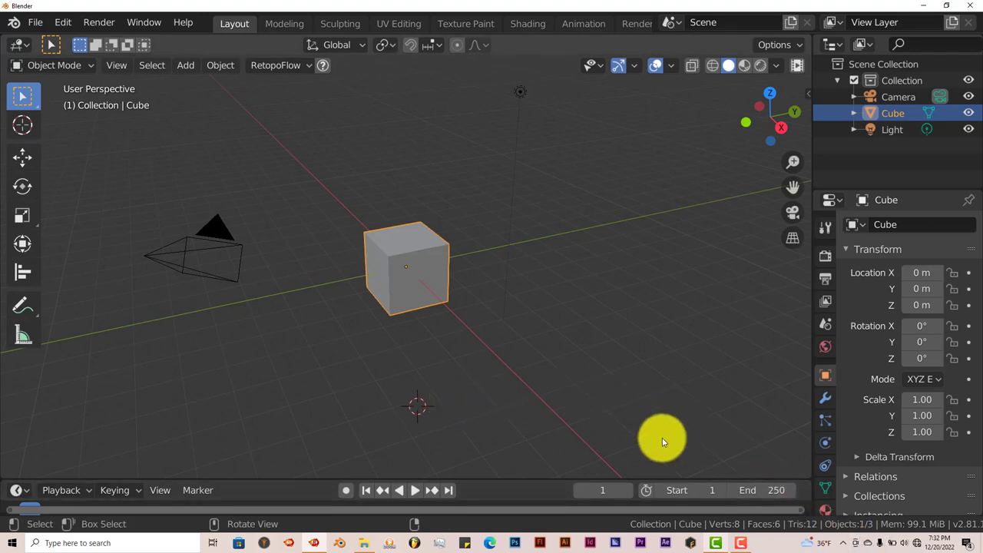
{"action": "mouse_move", "coordinate": [799, 476]}
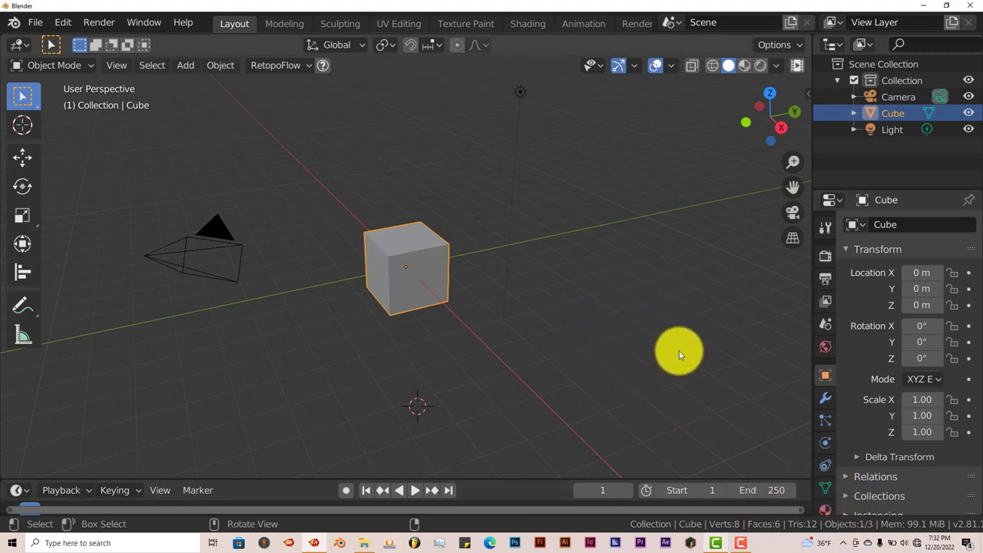
{"action": "mouse_move", "coordinate": [562, 370]}
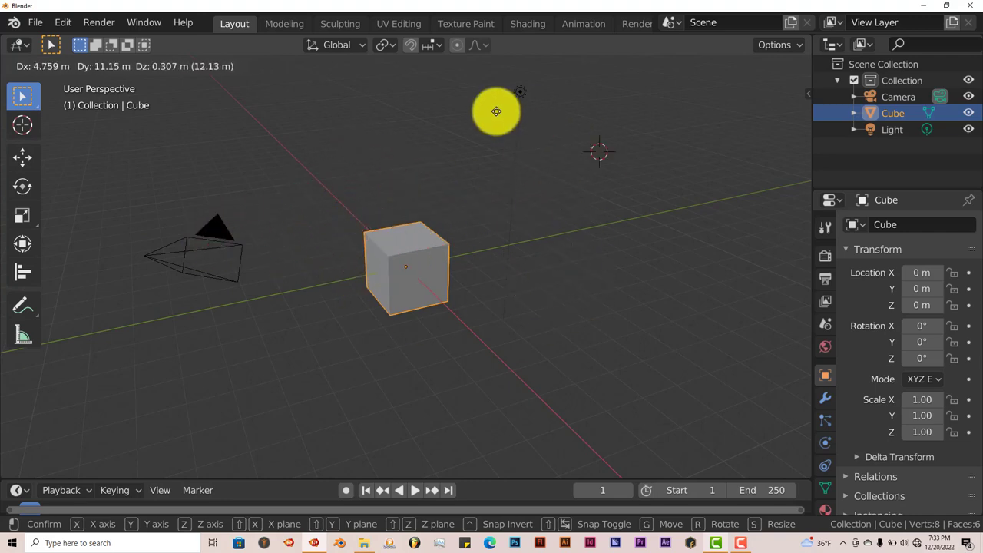
Step: Drag the 3D cursor to rest just right of the cube near the grid axis
{"action": "left_click_drag", "start_coordinate": [494, 110], "coordinate": [507, 199]}
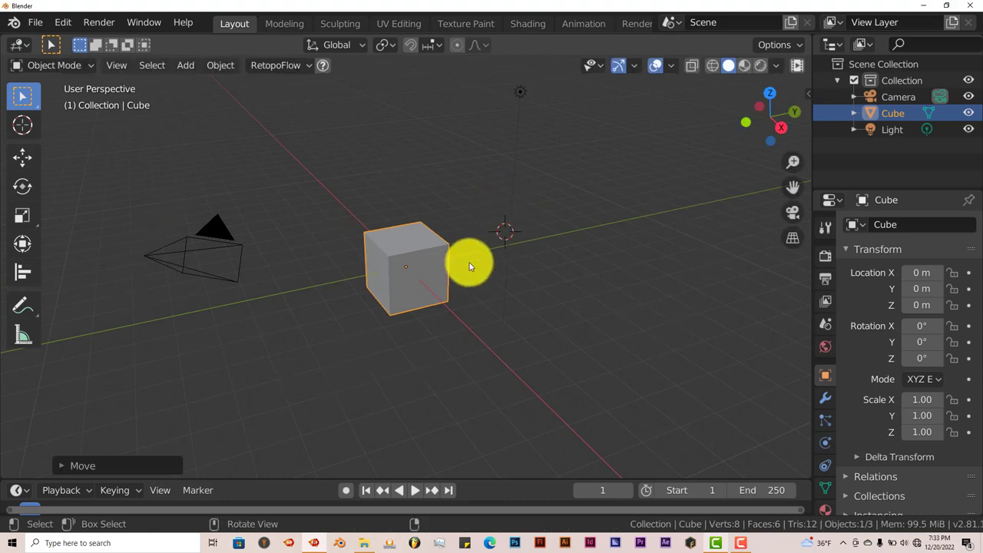
{"action": "mouse_move", "coordinate": [89, 212]}
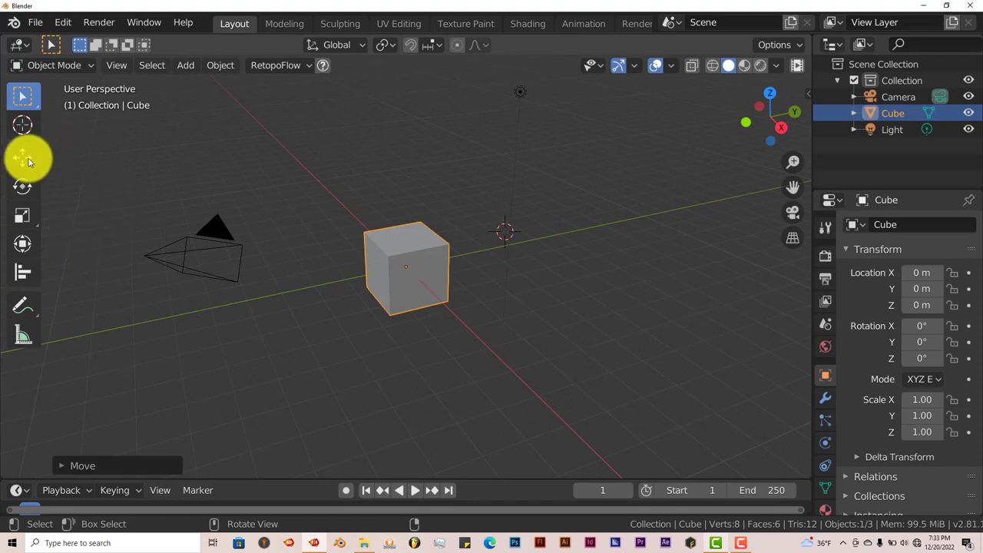
Step: Activate the Move tool so the cube shows its transform gizmo arrows
{"action": "left_click", "coordinate": [22, 157]}
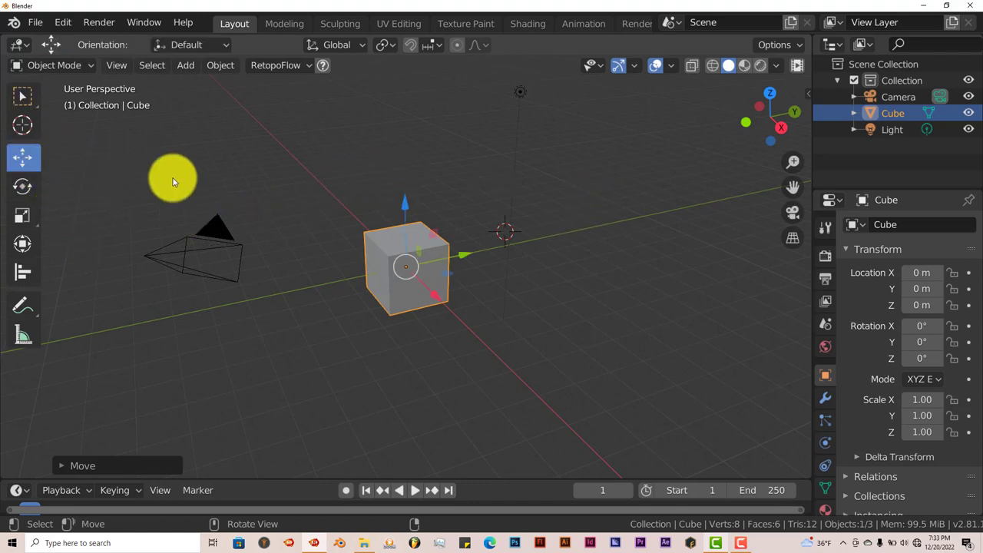
{"action": "mouse_move", "coordinate": [258, 238]}
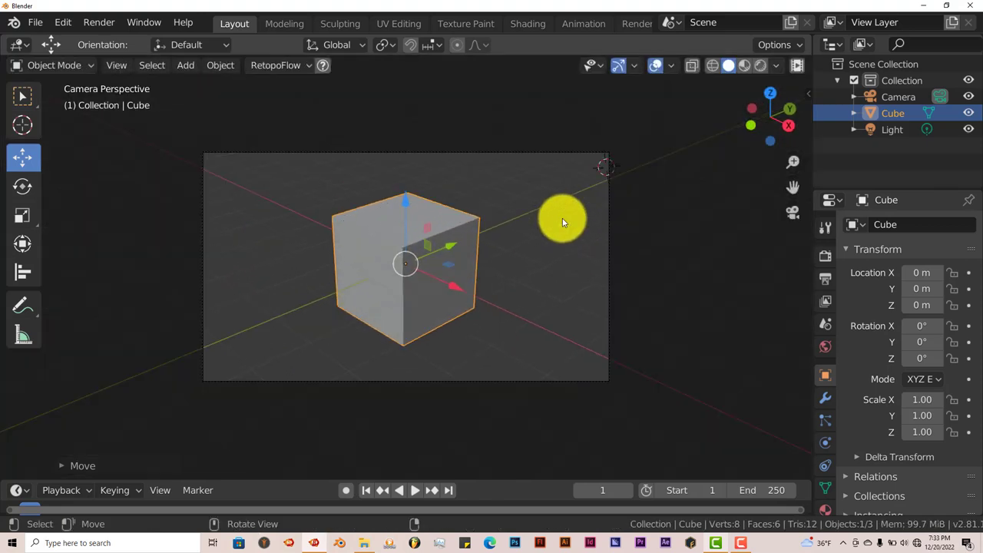
Step: In camera view, drag the 3D cursor onto the cube's upper left edge
{"action": "left_click_drag", "start_coordinate": [562, 223], "coordinate": [353, 165]}
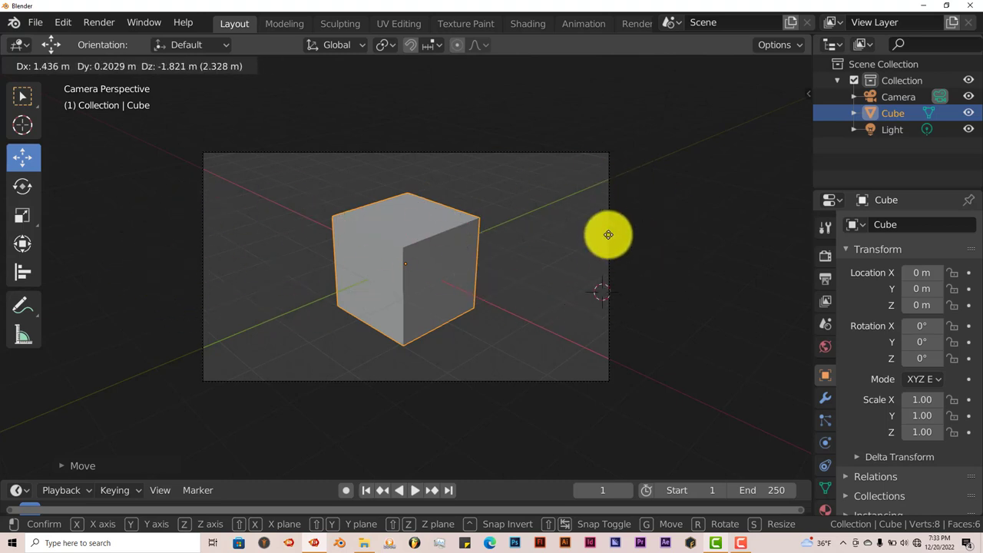
{"action": "mouse_move", "coordinate": [518, 275]}
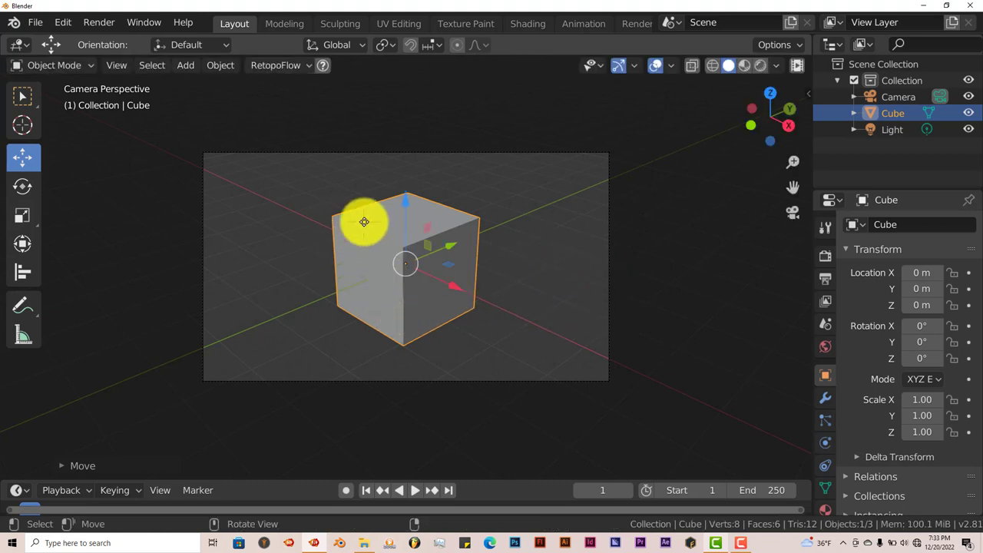
{"action": "mouse_move", "coordinate": [313, 299]}
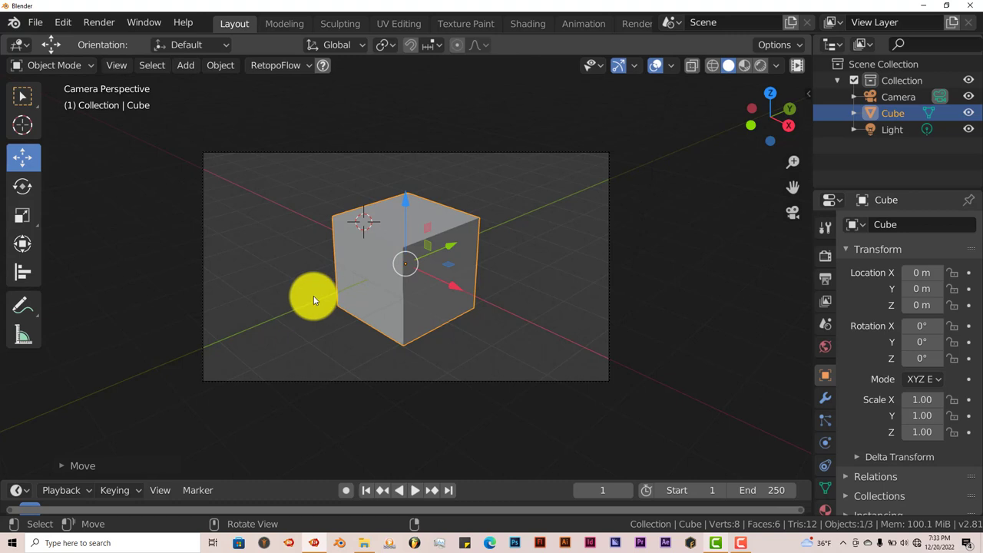
{"action": "mouse_move", "coordinate": [310, 246]}
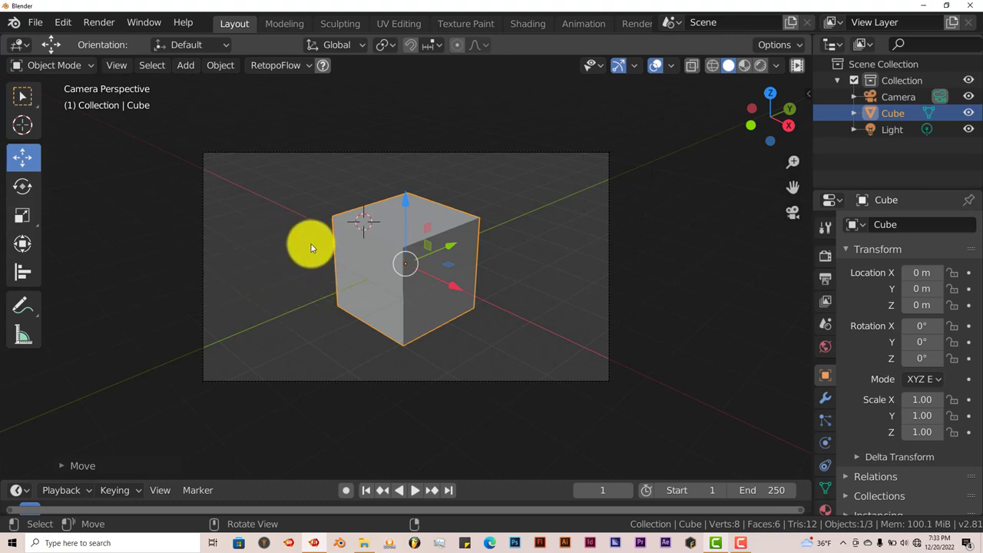
{"action": "mouse_move", "coordinate": [269, 203]}
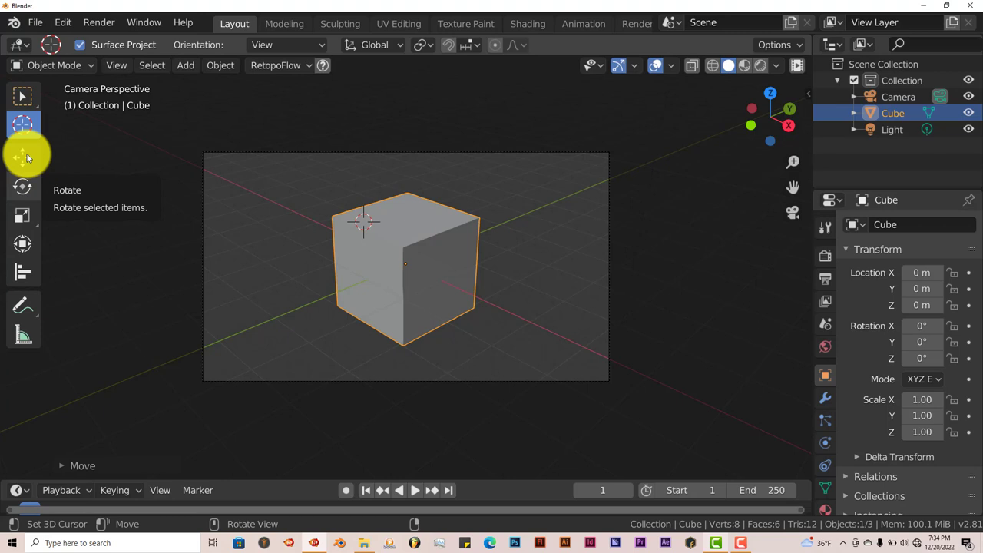
{"action": "left_click", "coordinate": [21, 157]}
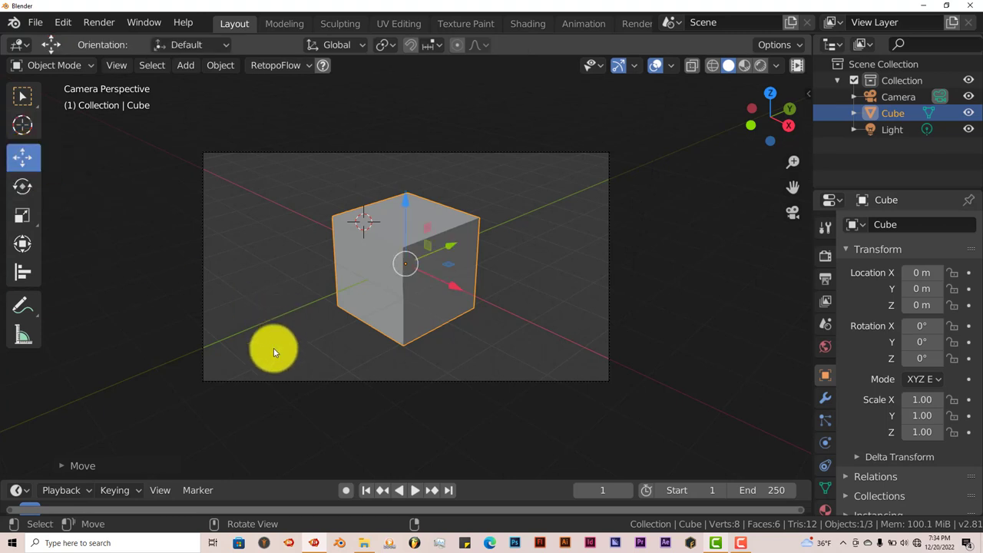